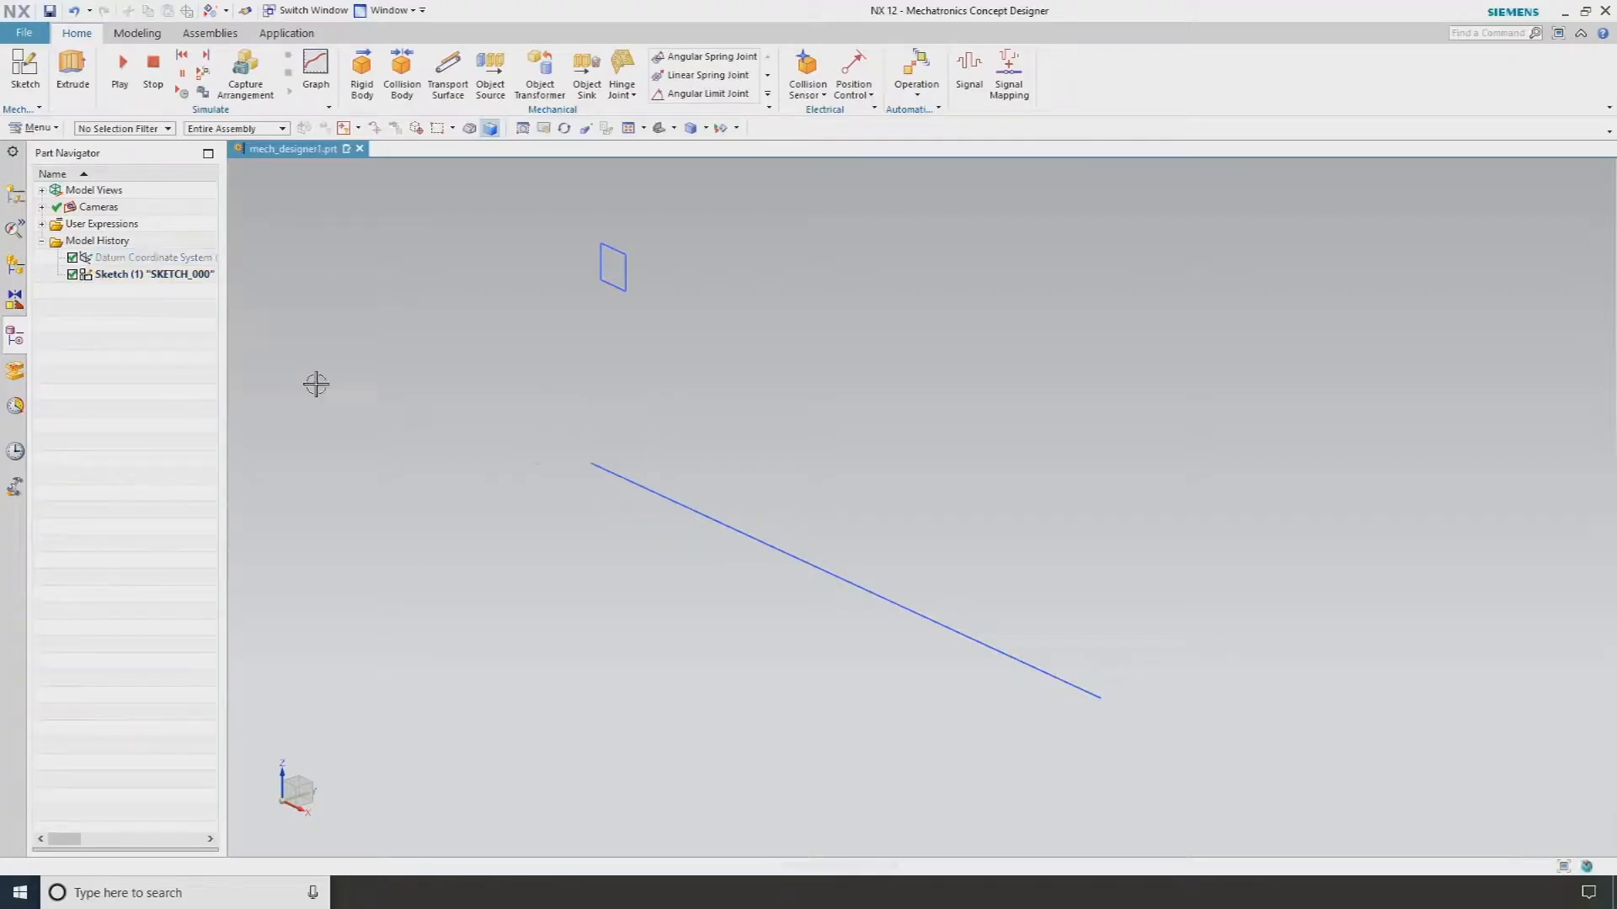
Step: Extrude the sketched line with a symmetric 160 mm distance into a flat sheet
left_click(71, 67)
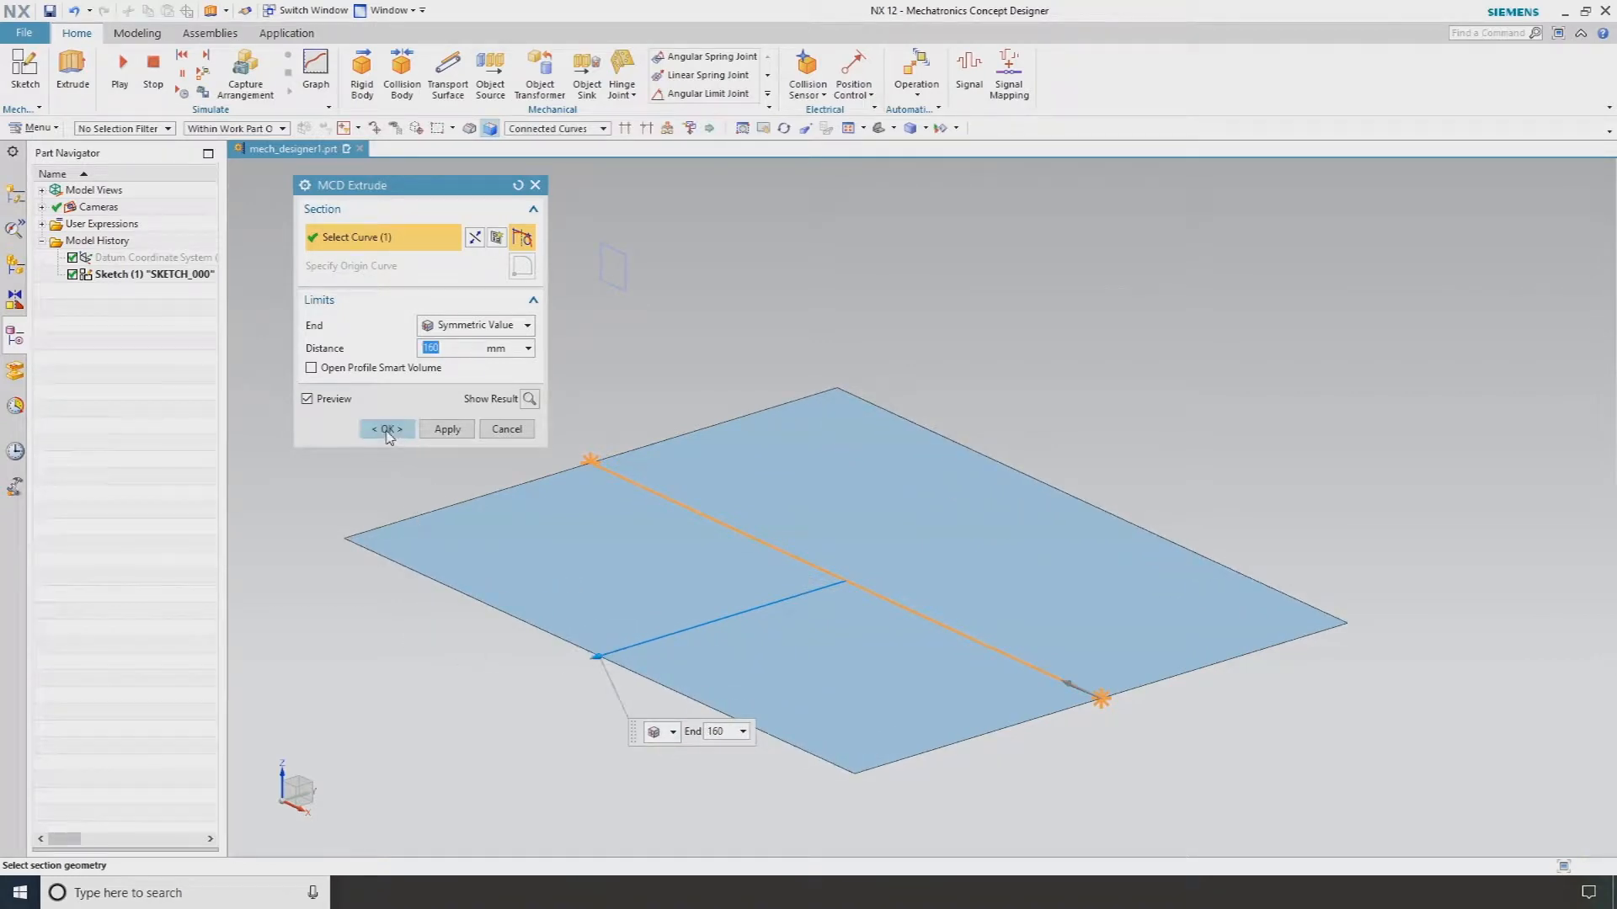
left_click(386, 428)
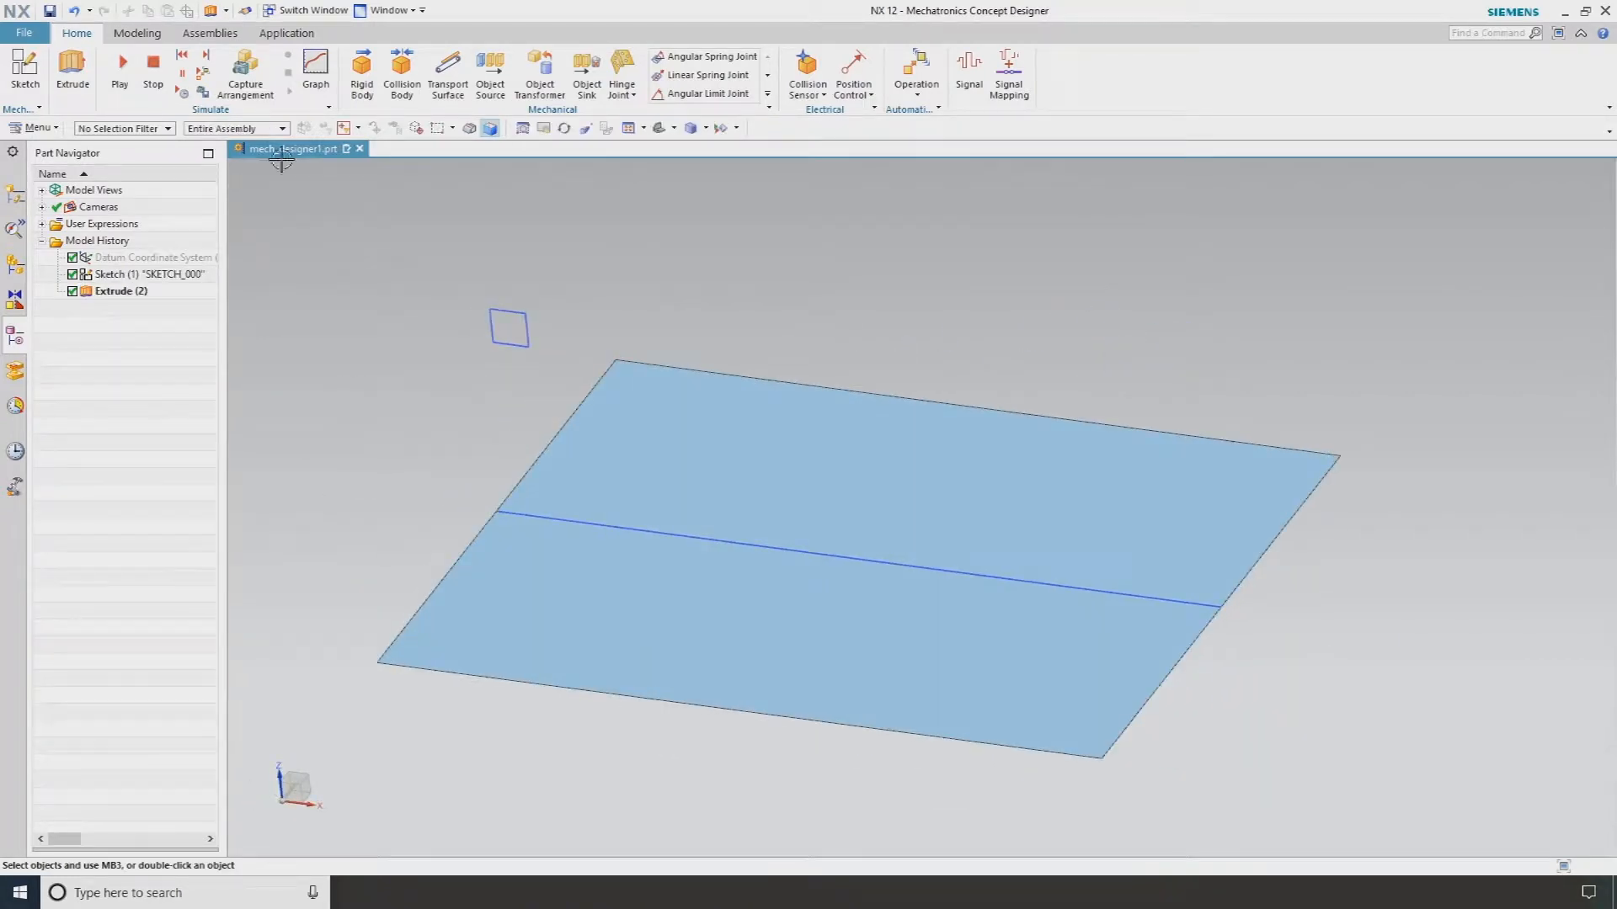
Step: Extrude the small square's four curves symmetrically by 10 mm into a cube
left_click(71, 66)
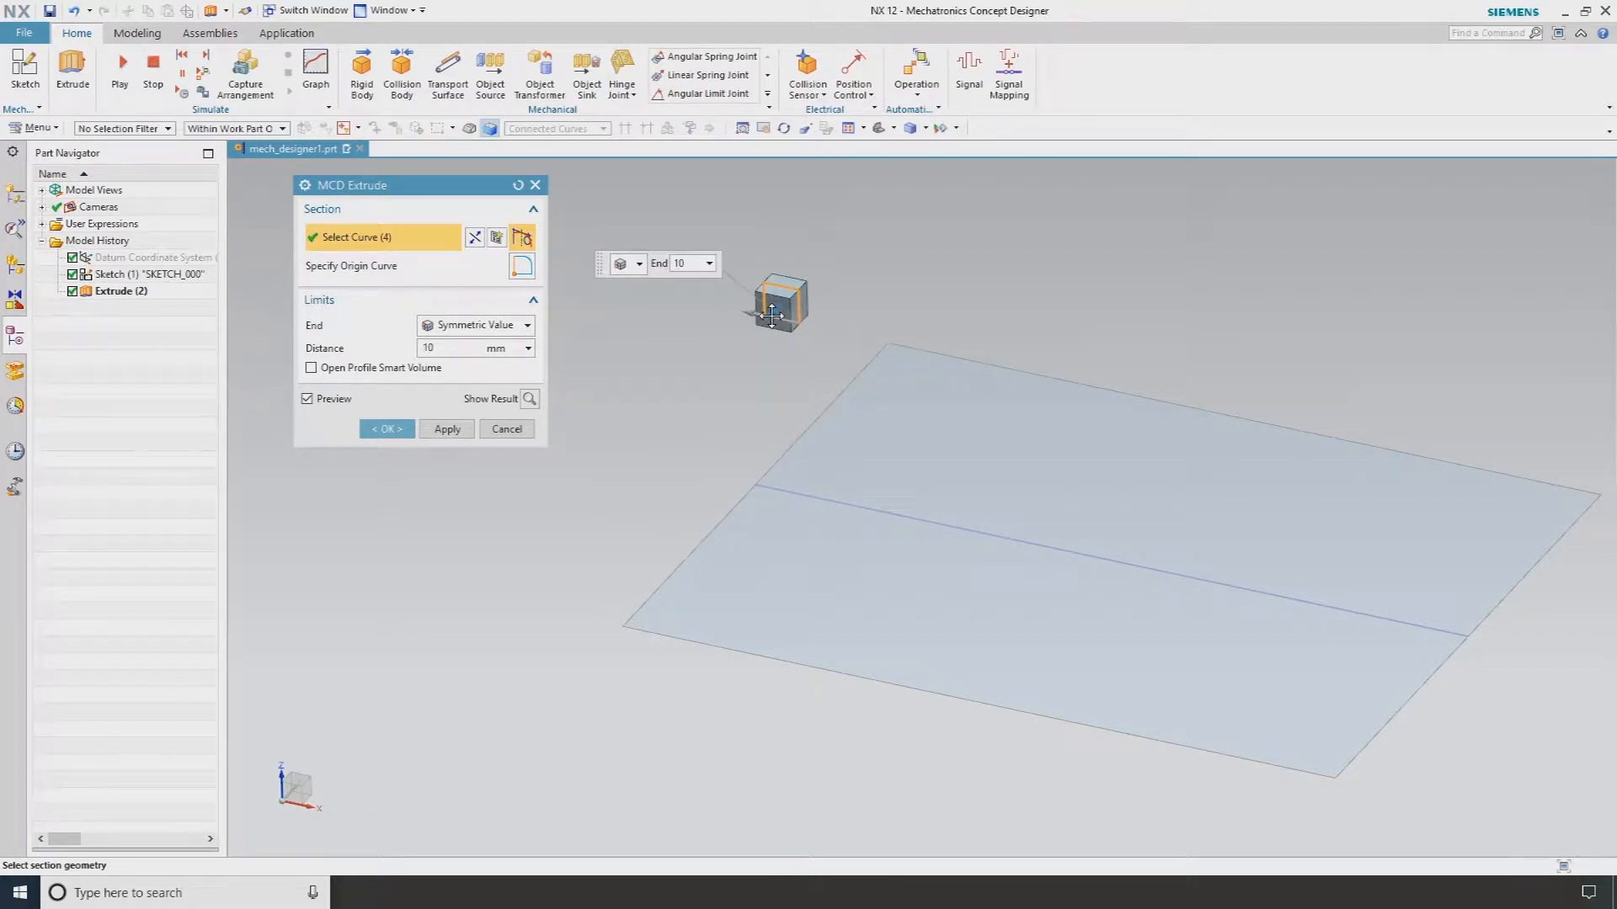
left_click(387, 428)
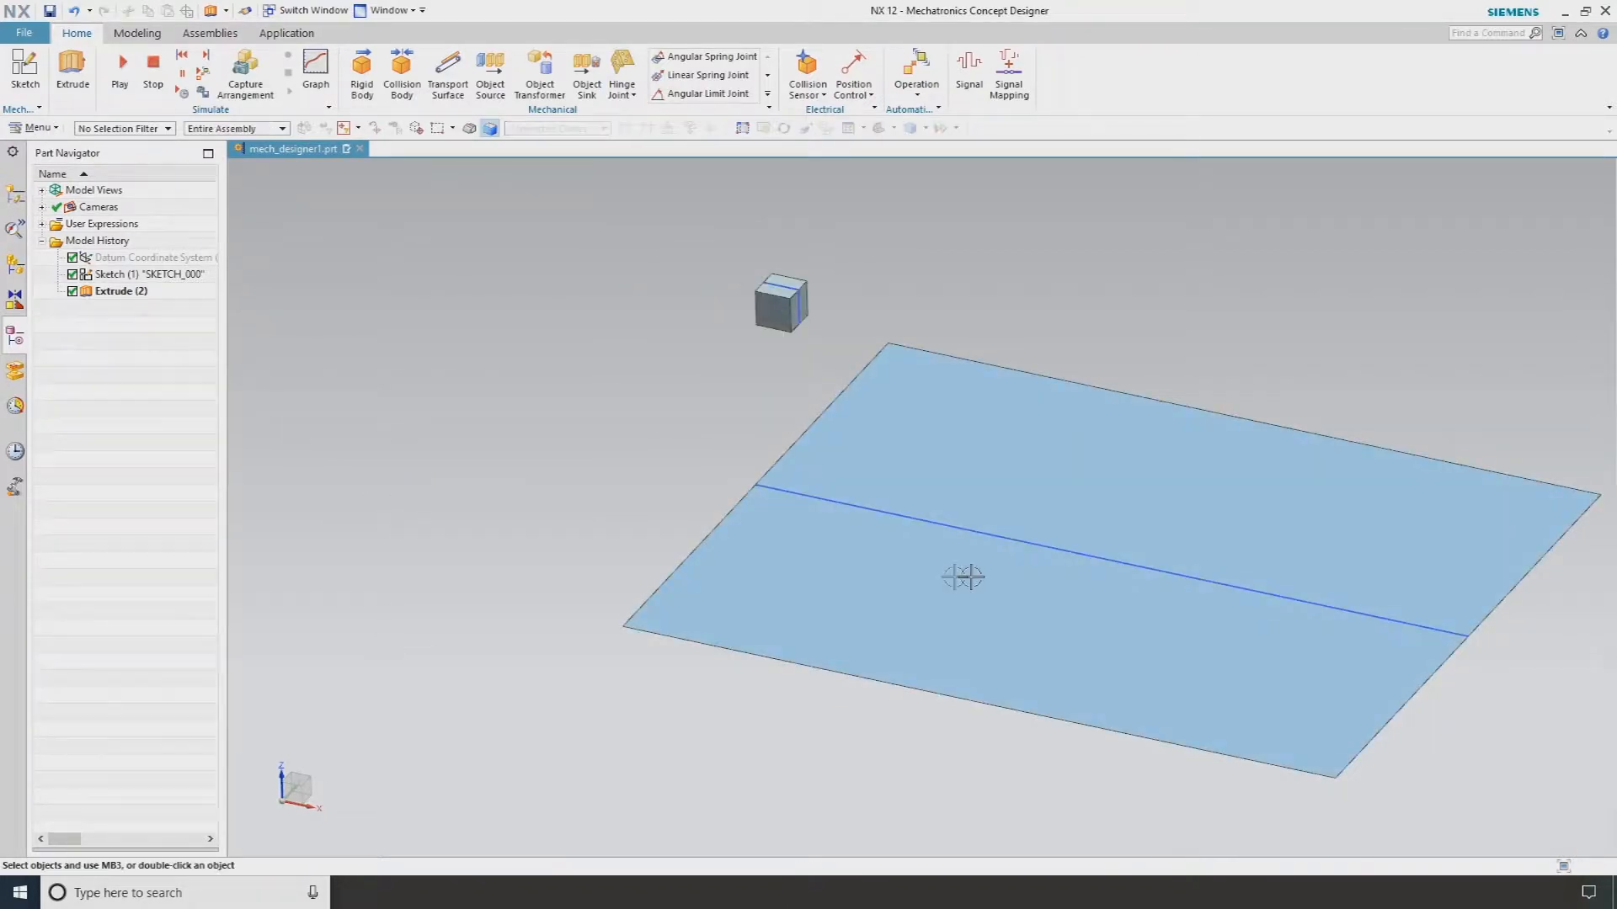